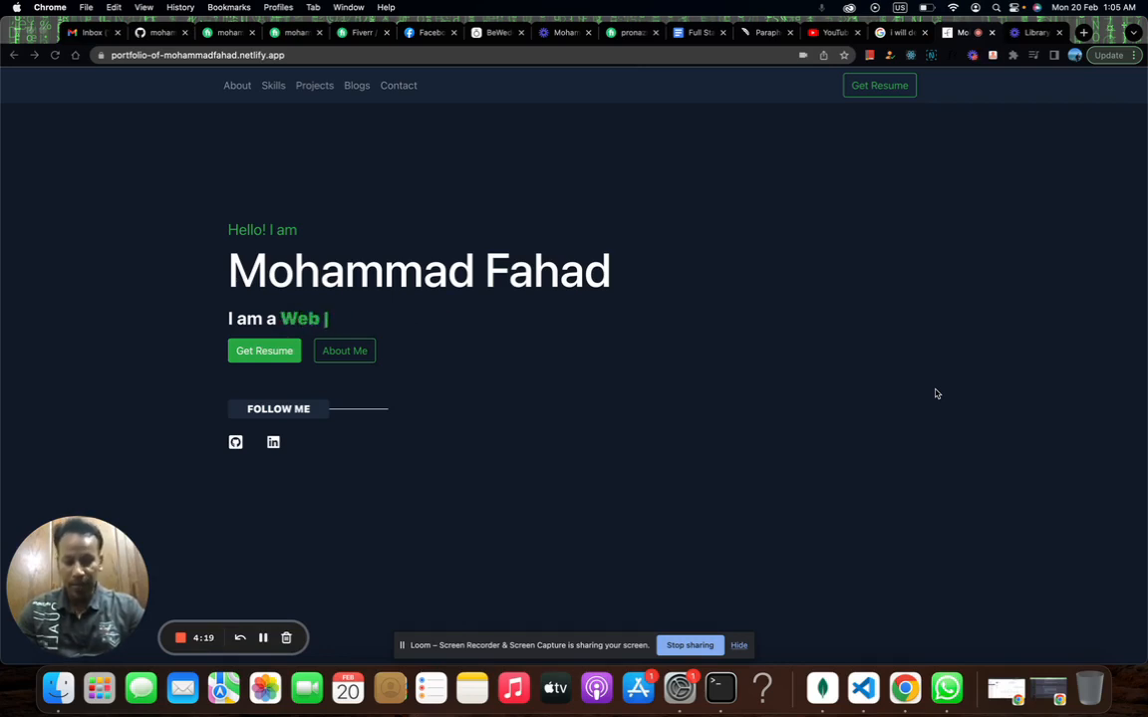
type("Developer")
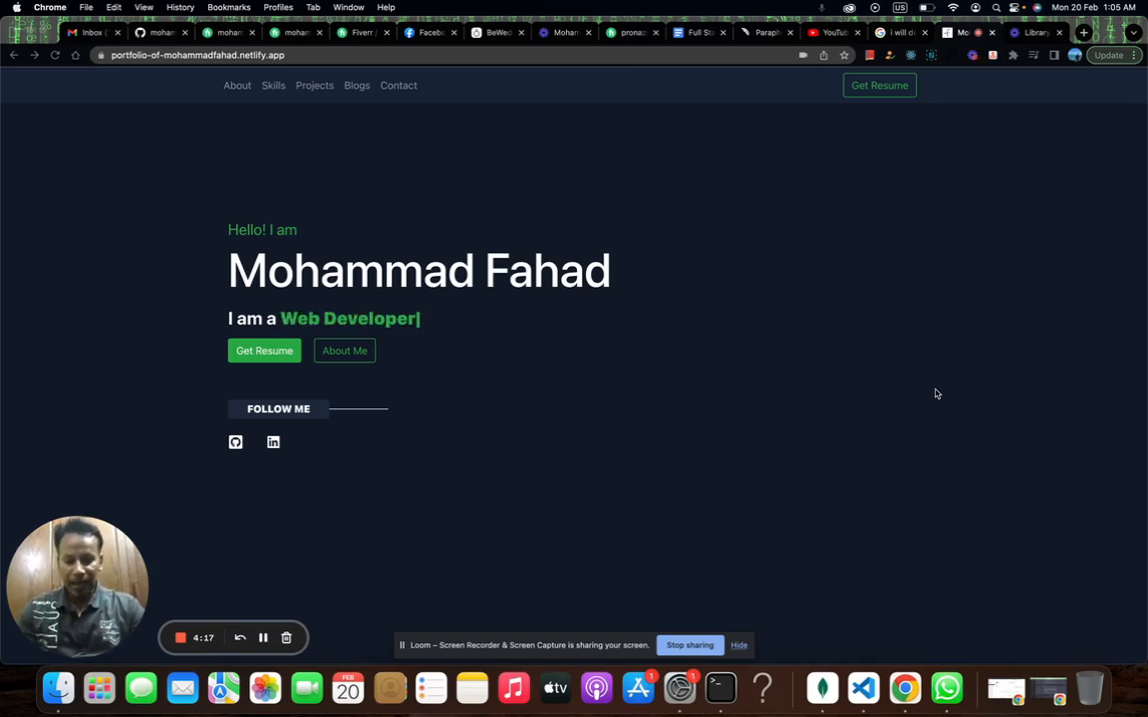